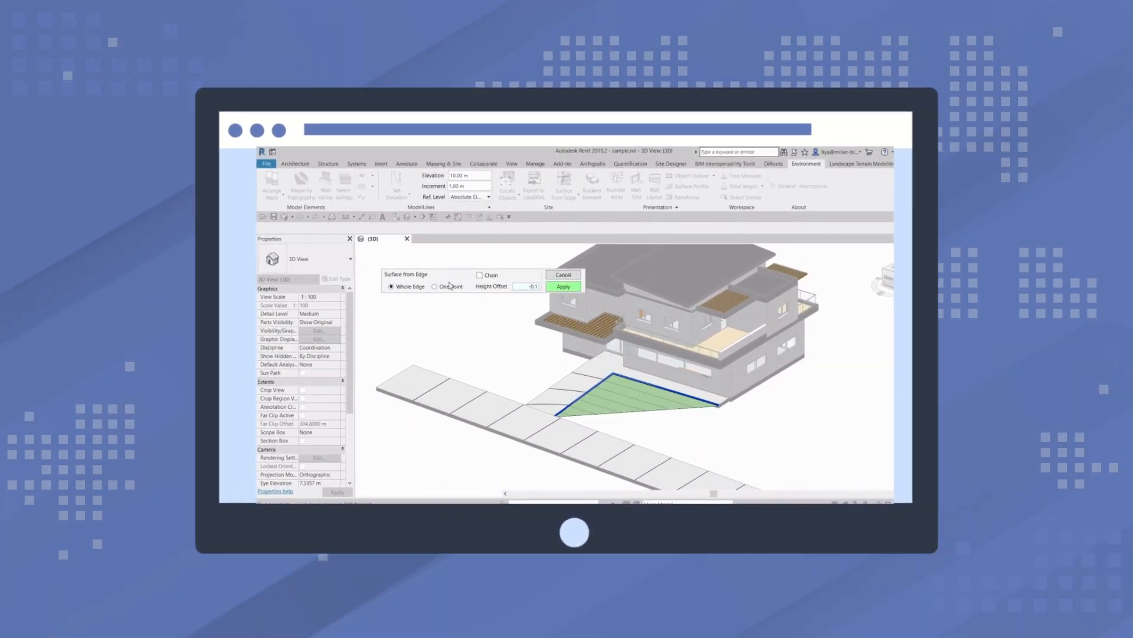
- Apply Surface from Edge with Whole Edge to fill the triangular area beside the walkway
{"action": "left_click", "coordinate": [434, 286]}
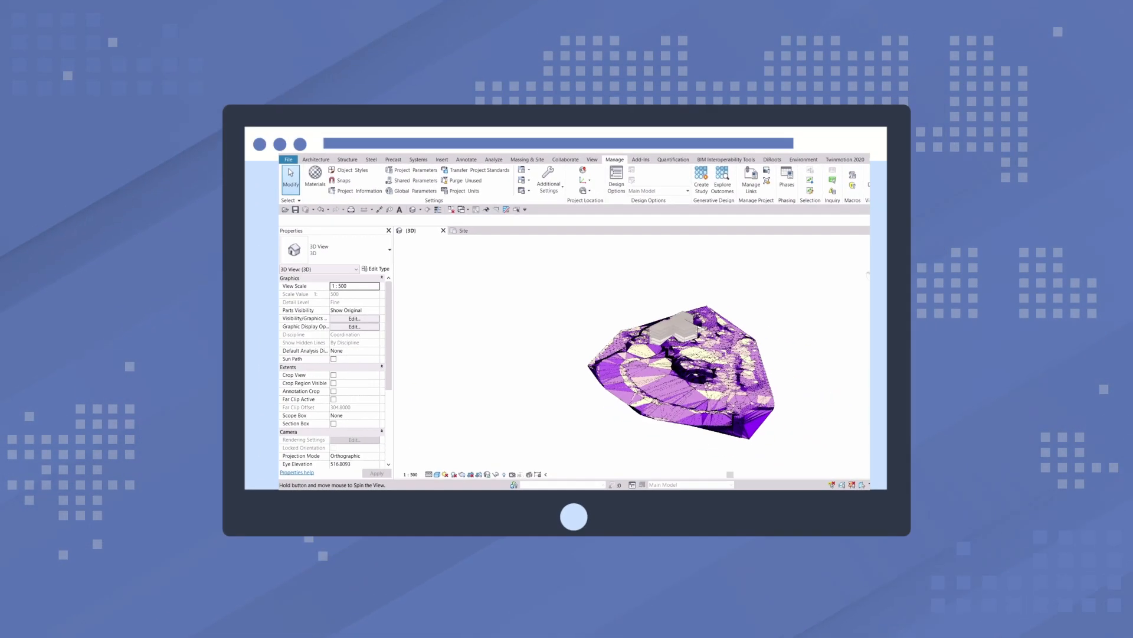
- Run the Environment slope analysis to colour the topography by slope in 3D
{"action": "left_click", "coordinate": [468, 229]}
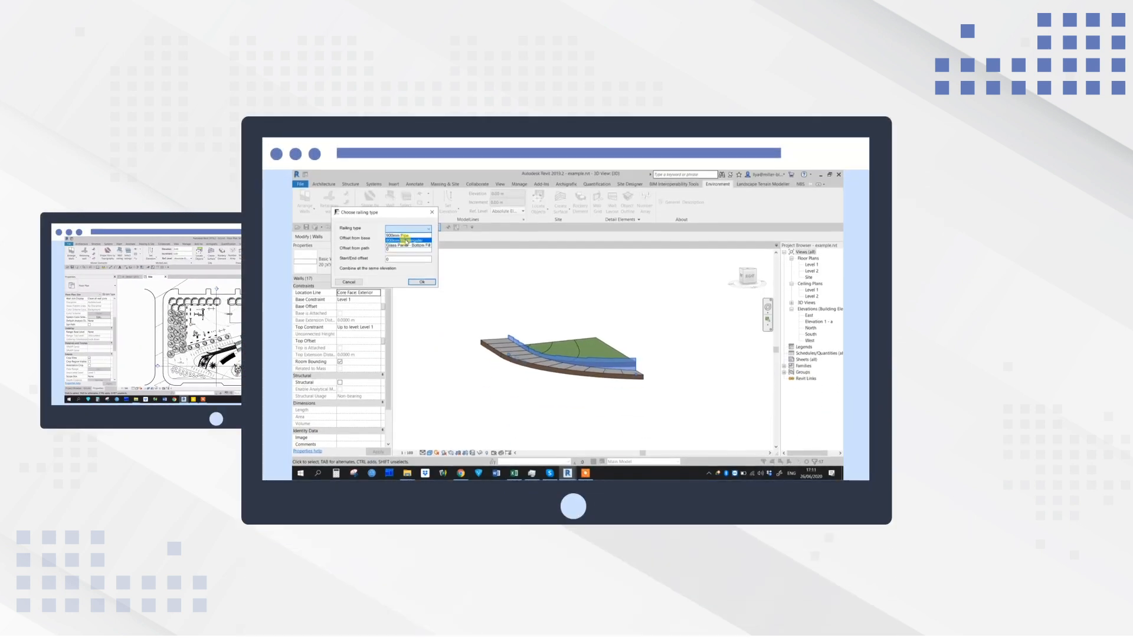
- Choose a railing type in the Wall Railing dialog and confirm to place it on the wall
{"action": "left_click", "coordinate": [421, 283]}
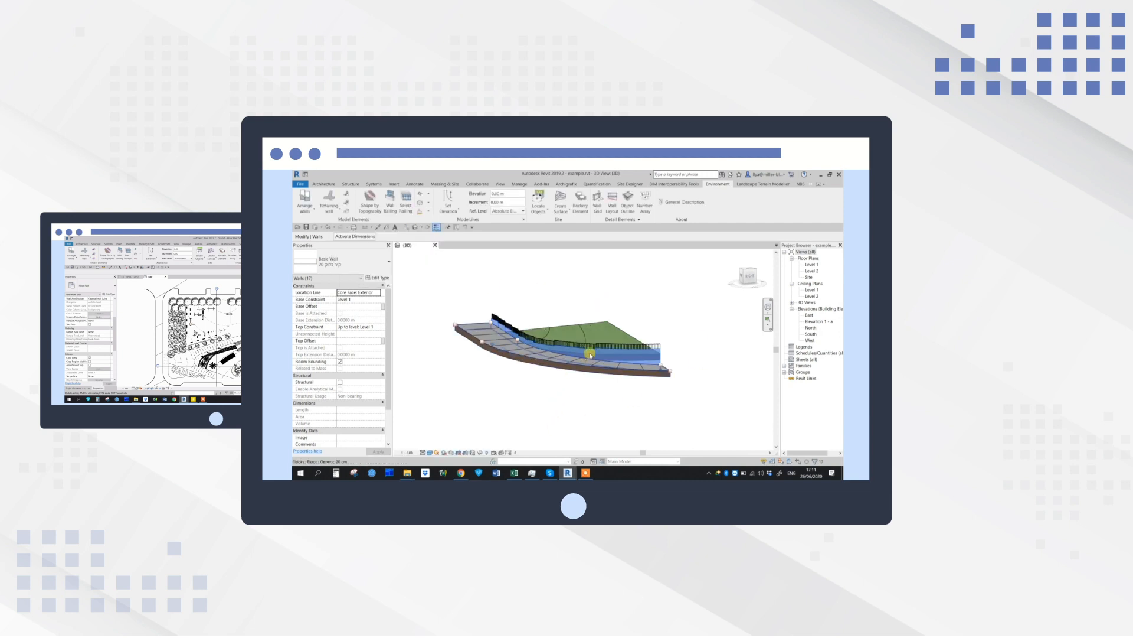
{"action": "left_click", "coordinate": [614, 349]}
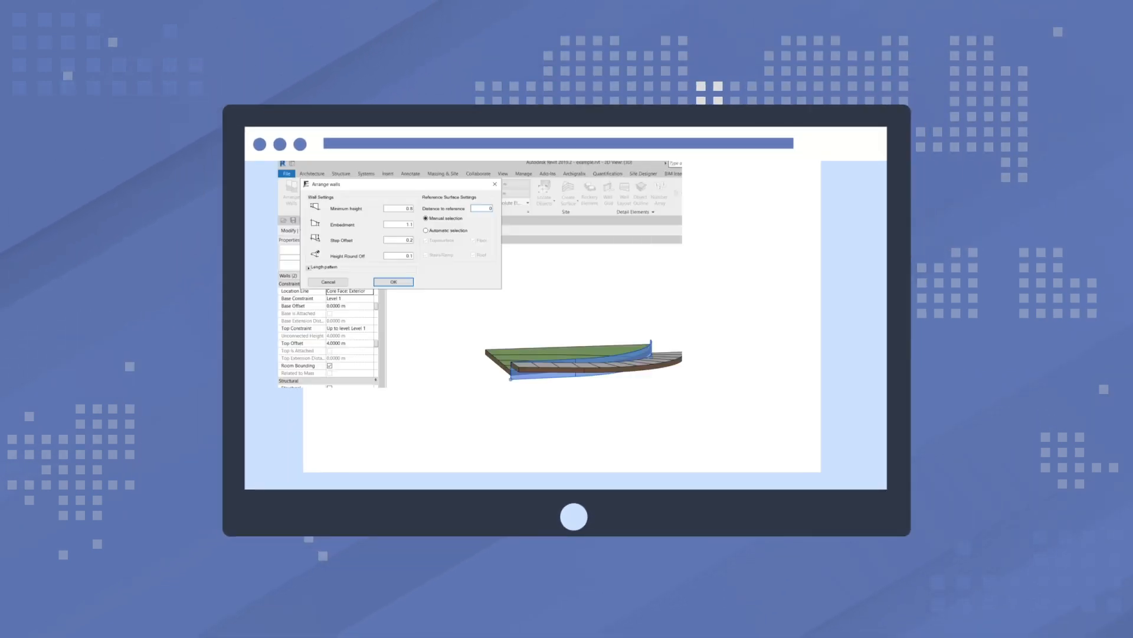
- Enable automatic reference surface detection in Arrange Walls and confirm the settings
{"action": "left_click", "coordinate": [426, 229]}
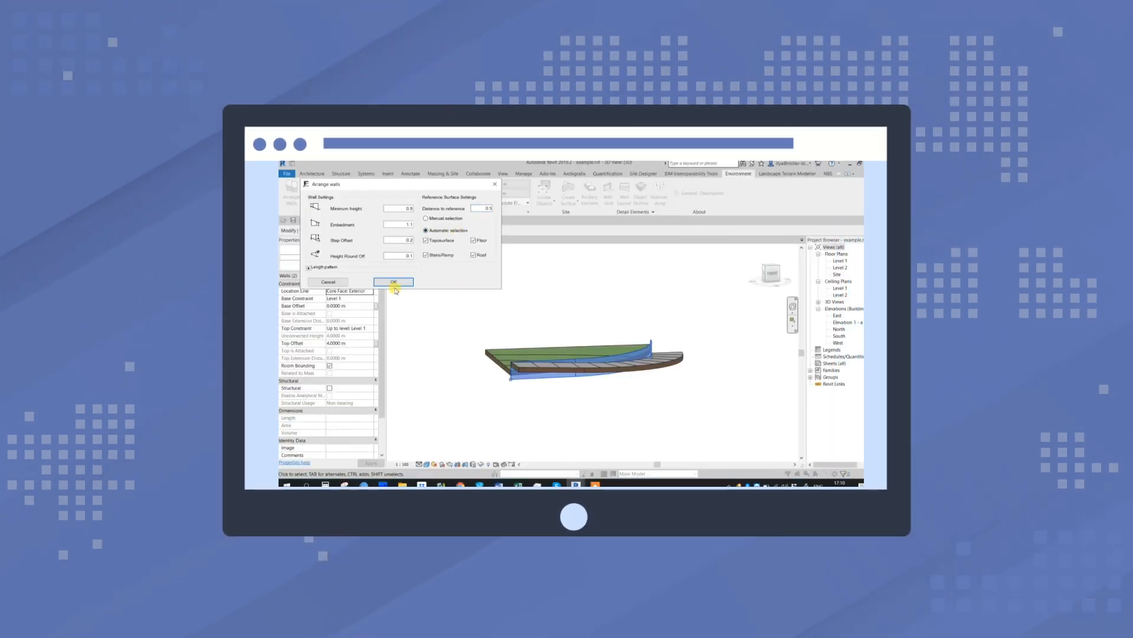
{"action": "left_click", "coordinate": [393, 282]}
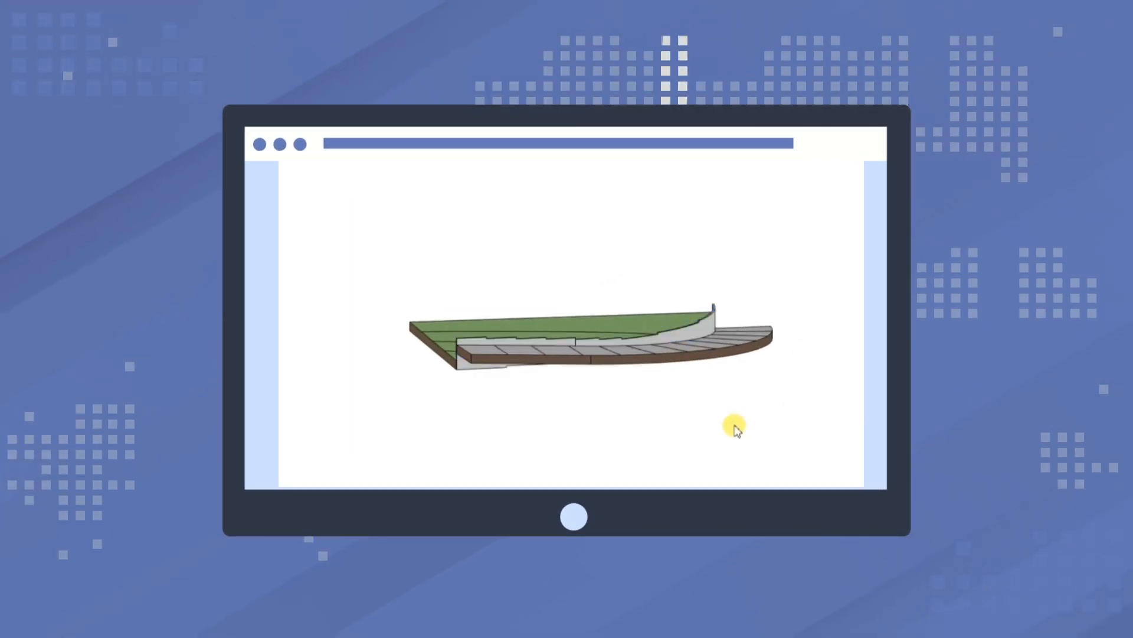